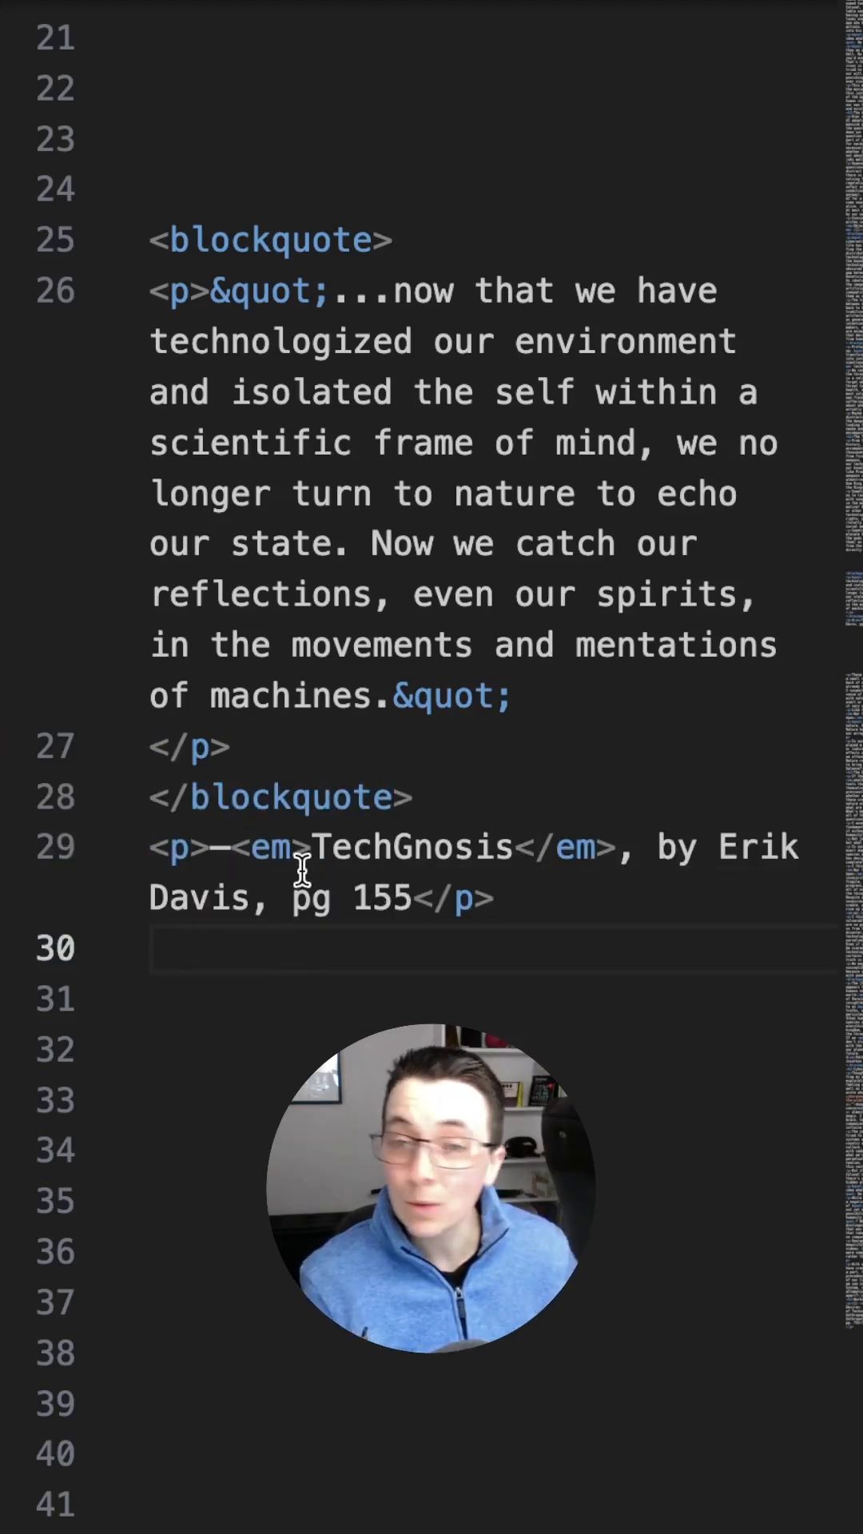
Add an empty blockquote rule to type.scss right after the audio rule
click(272, 847)
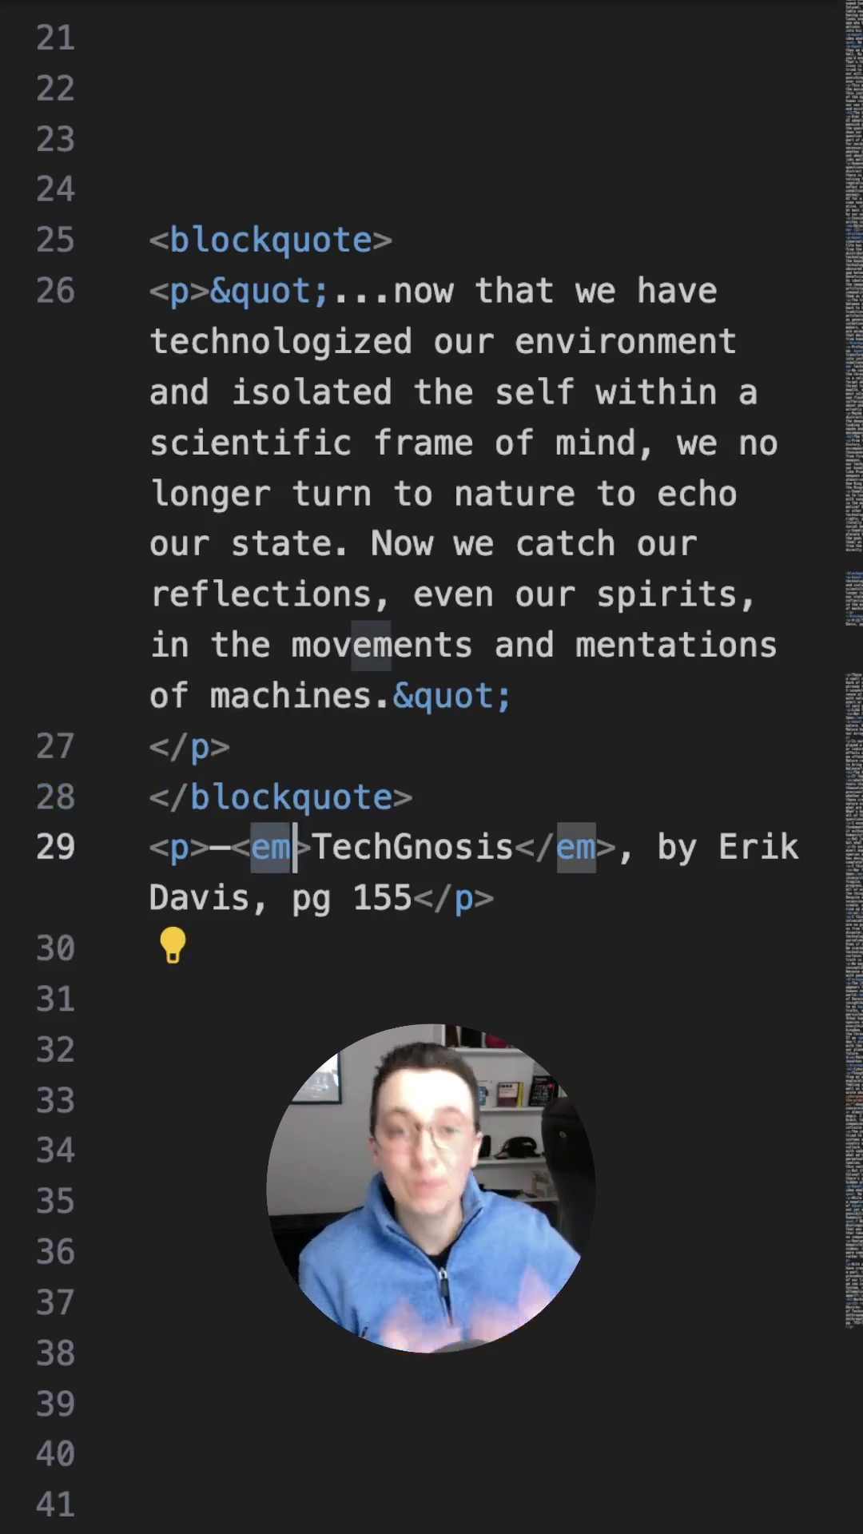
text(ckquote {)
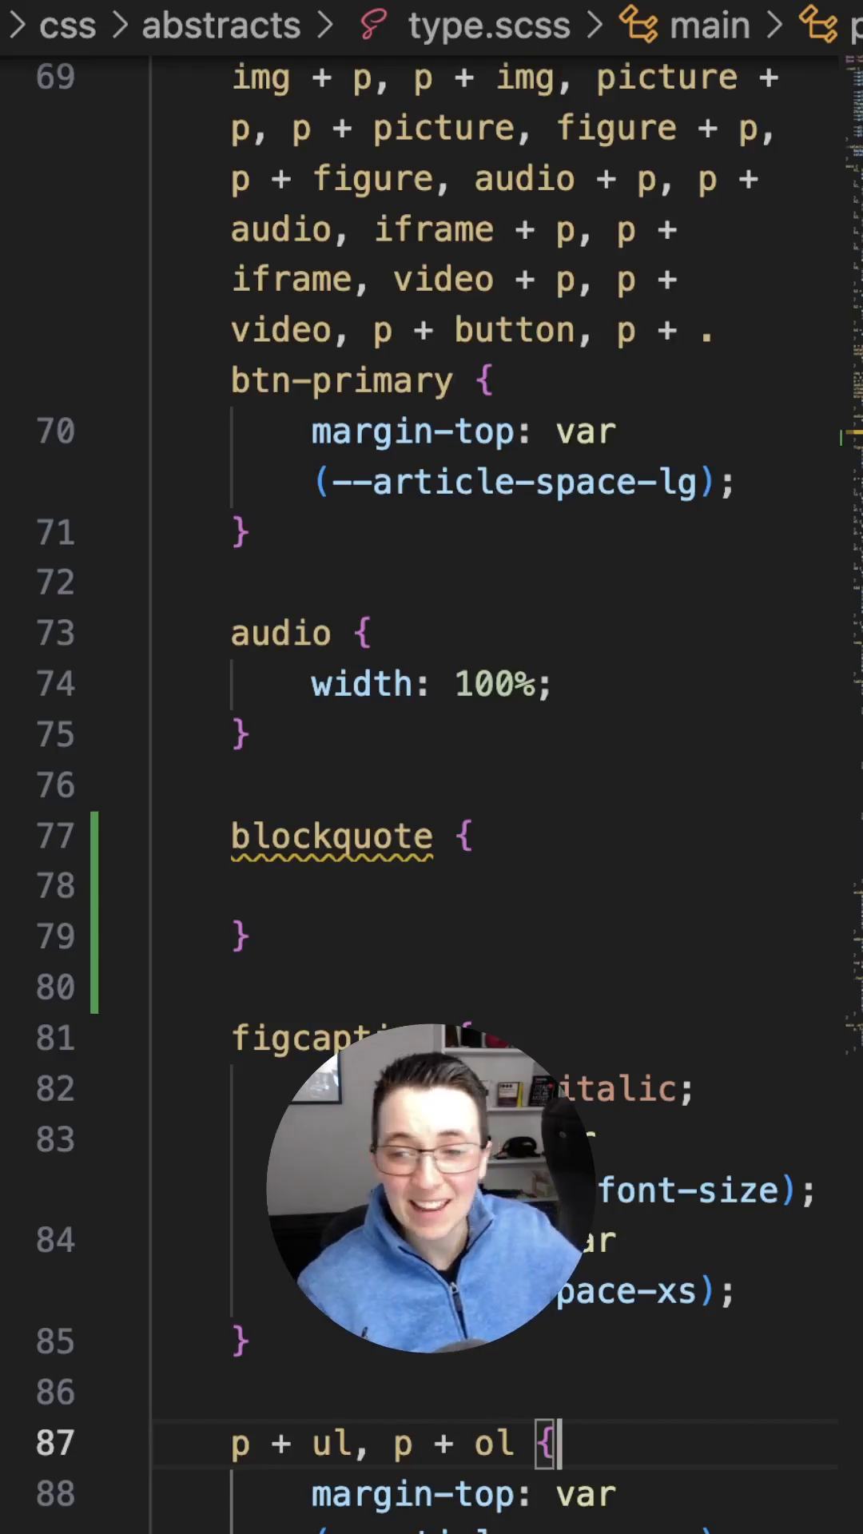
Give blockquotes border-left: 2px solid var(--white) and save so the quote shows it
text(border-left: 2px solid var(--white);)
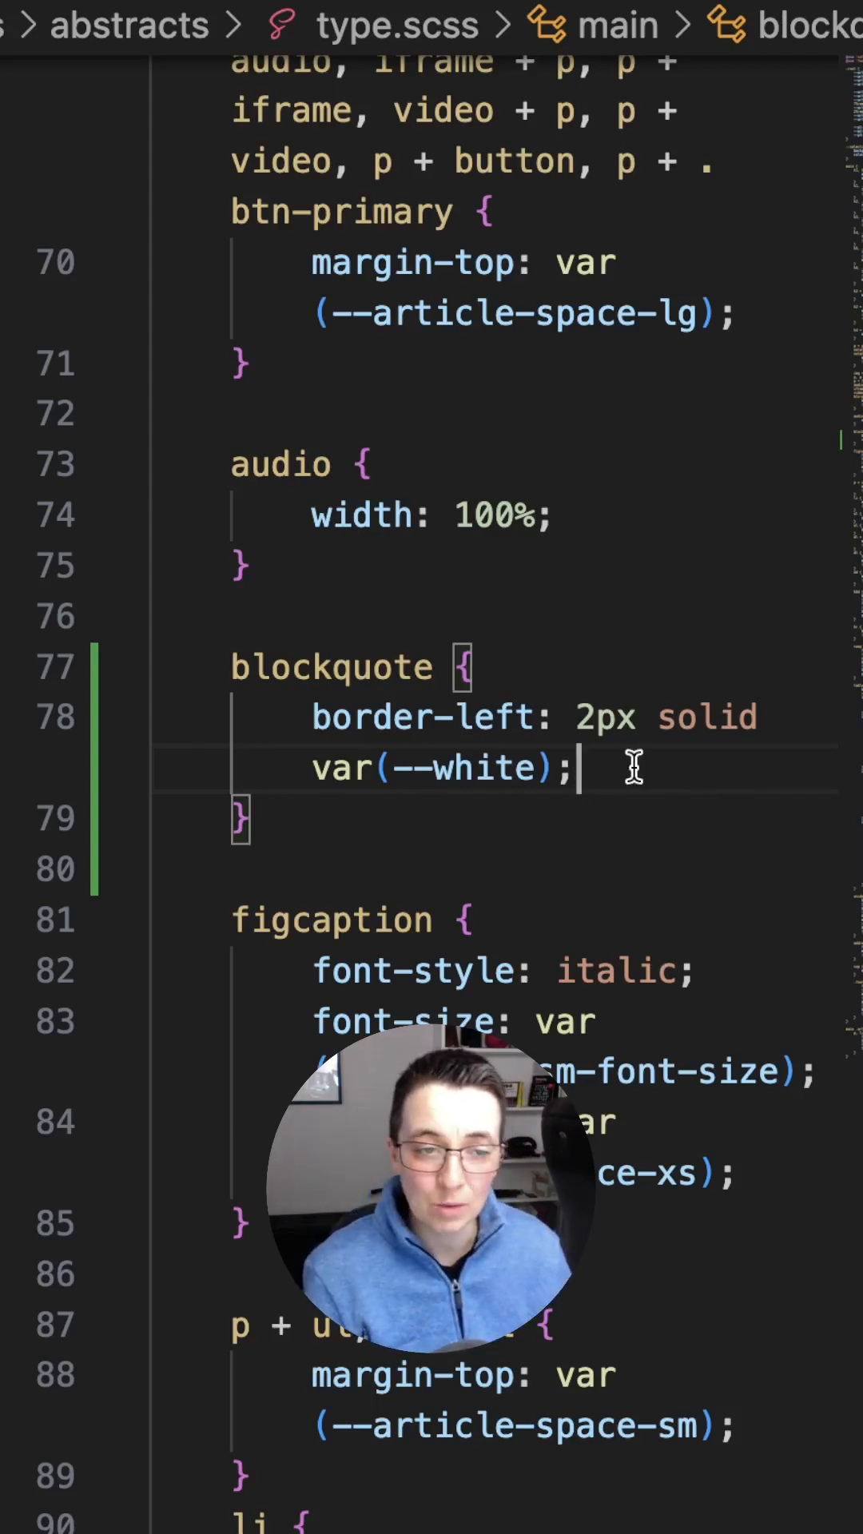
key(Enter)
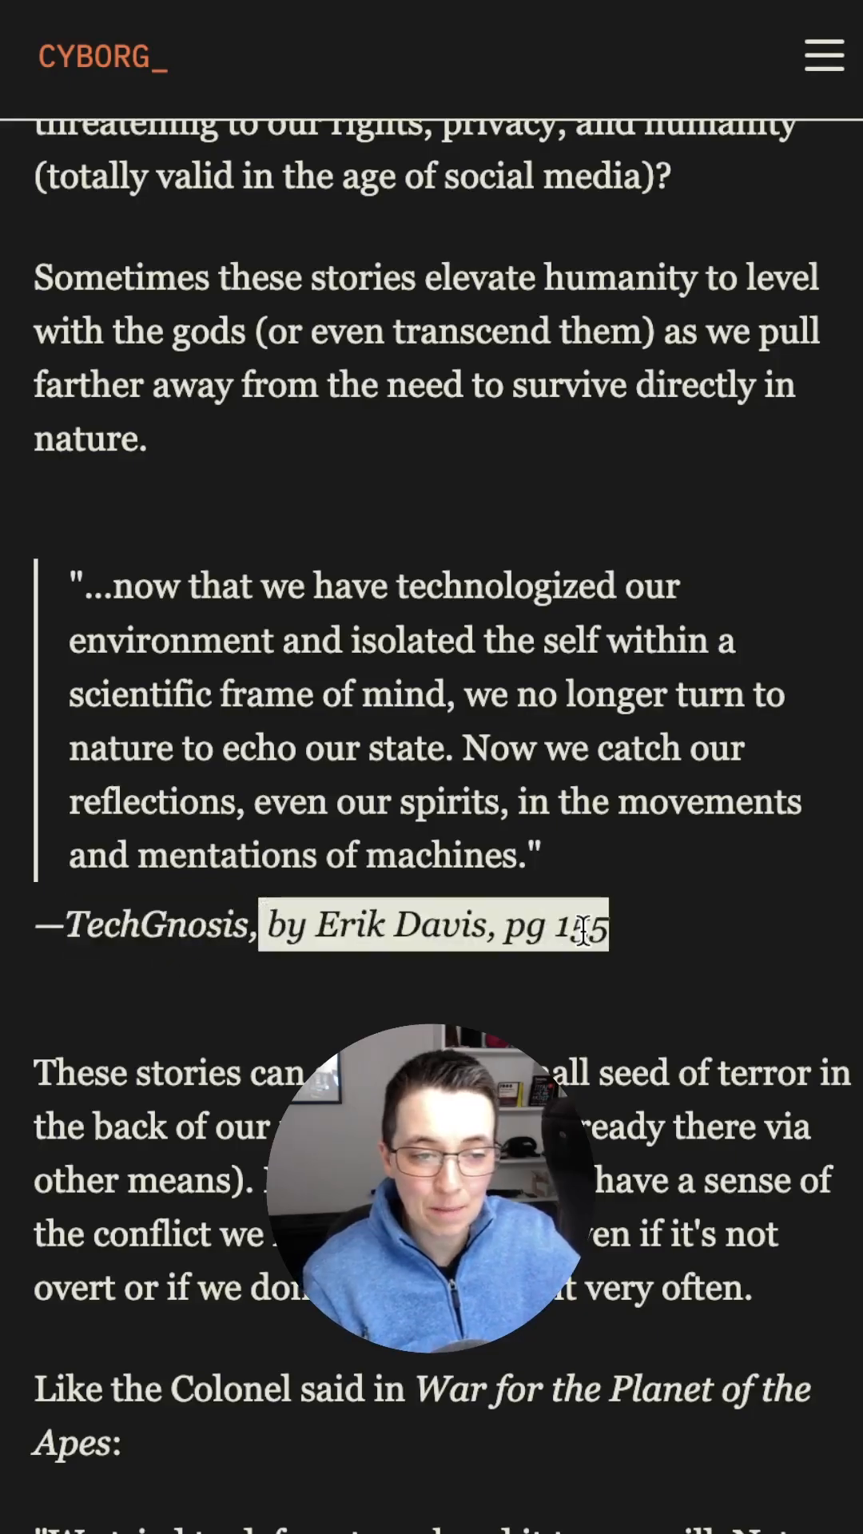
mouse_move(672, 1010)
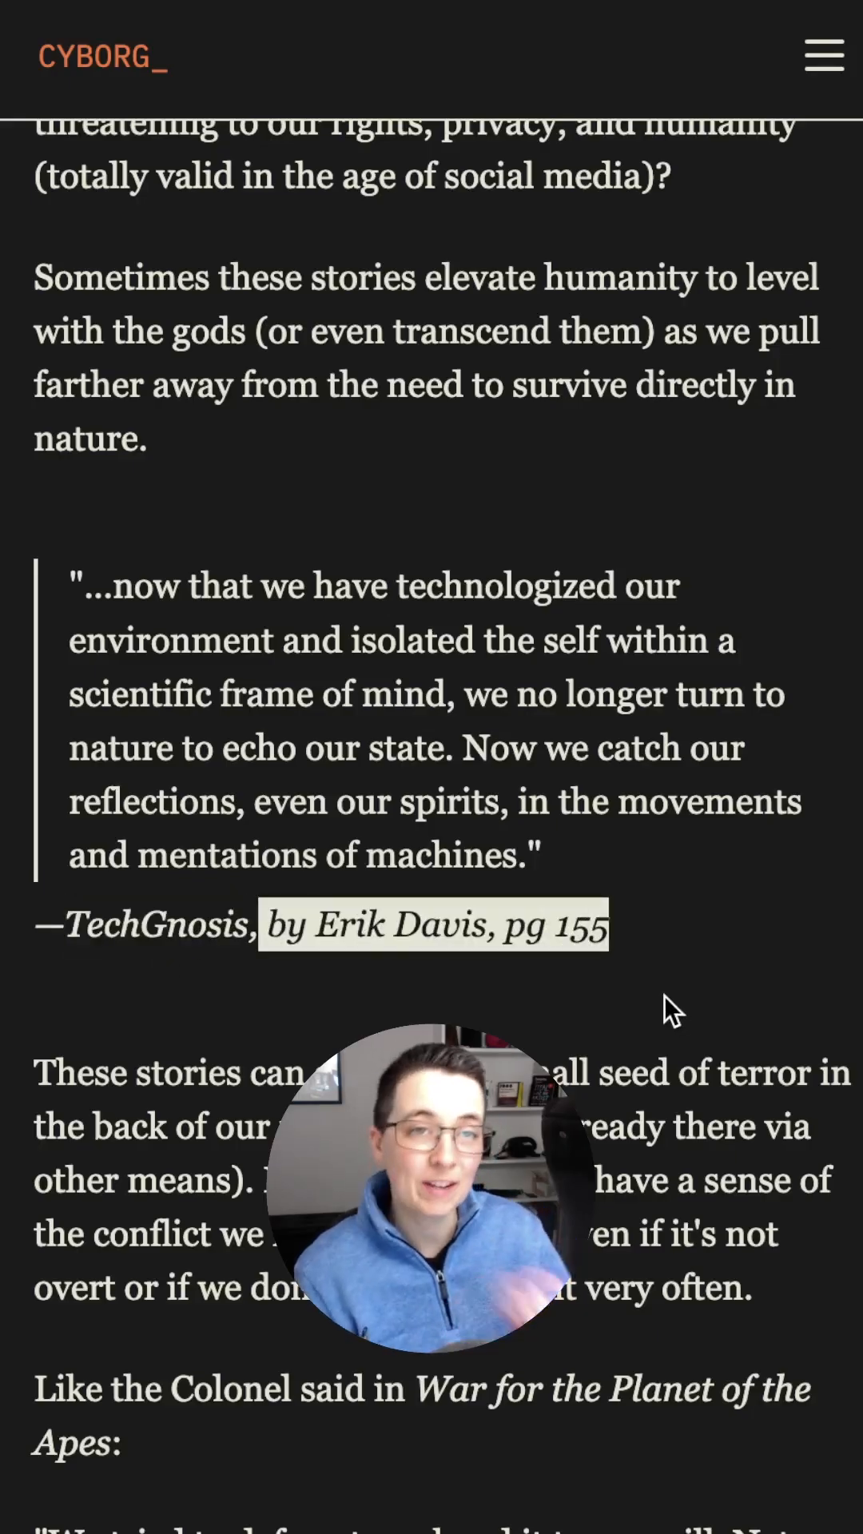